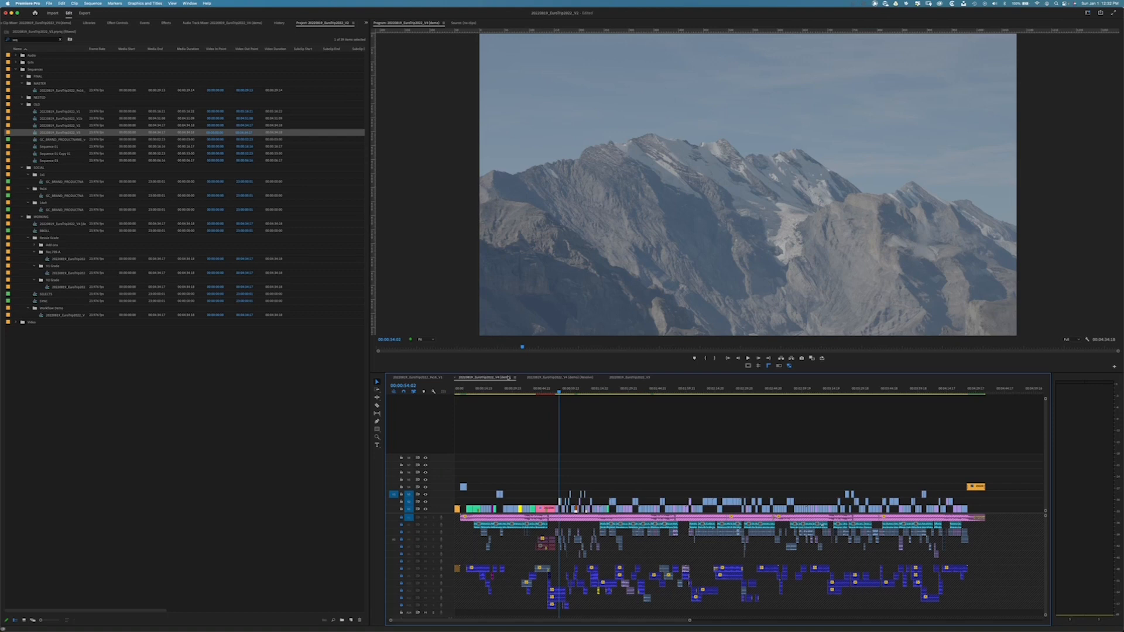
mouse_move(535, 469)
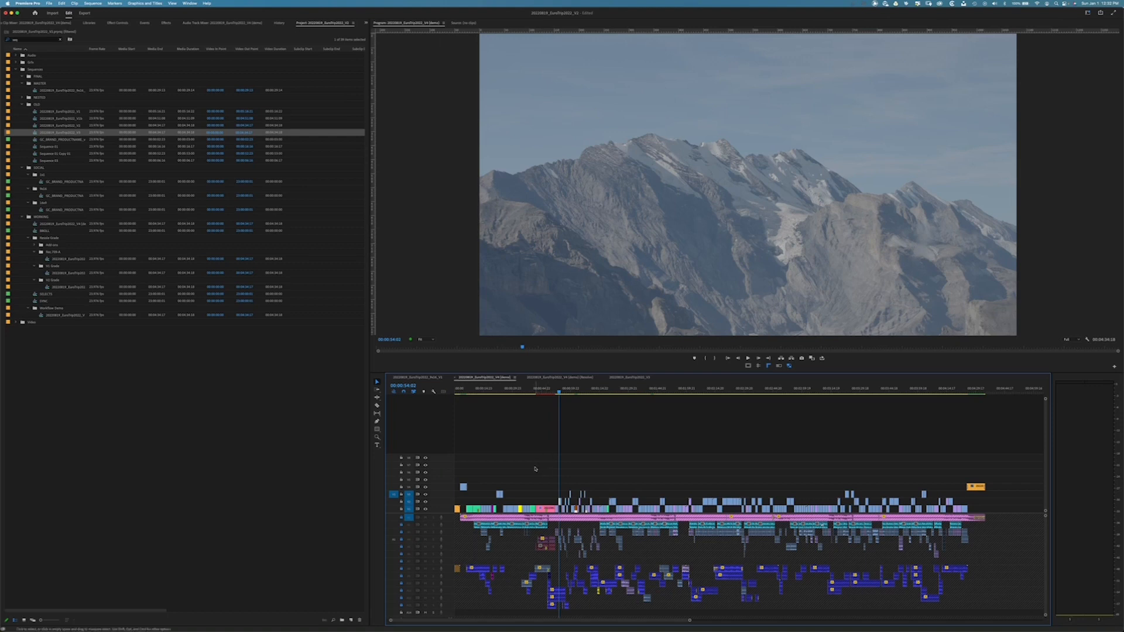
- Zoom the sequence timeline in on the section around the playhead
left_click_drag(534, 483, 581, 549)
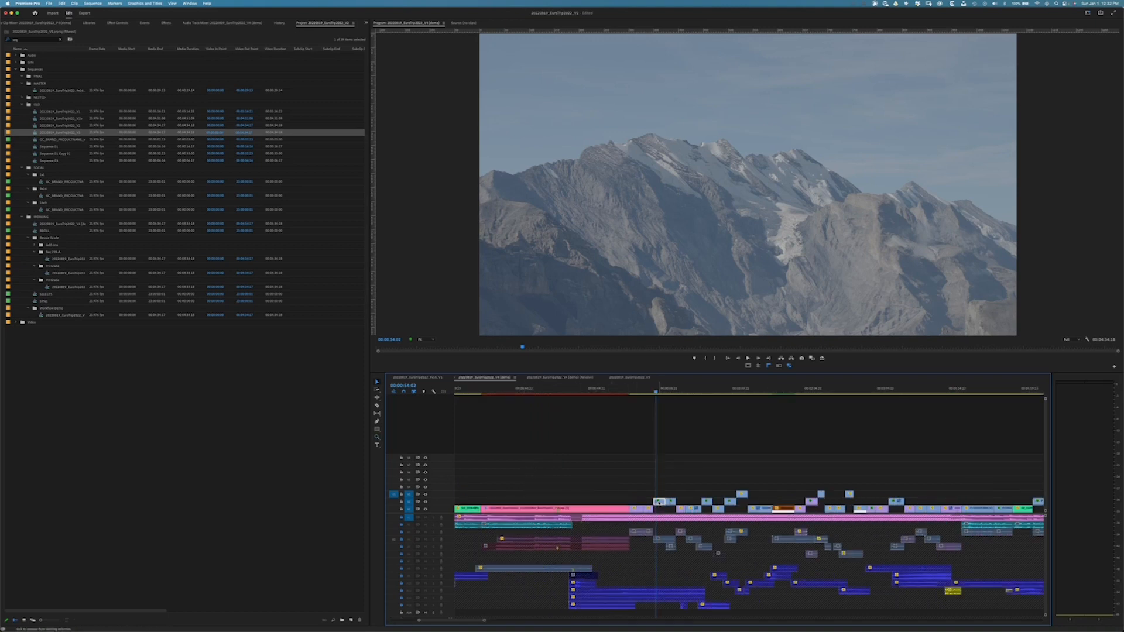
left_click(120, 22)
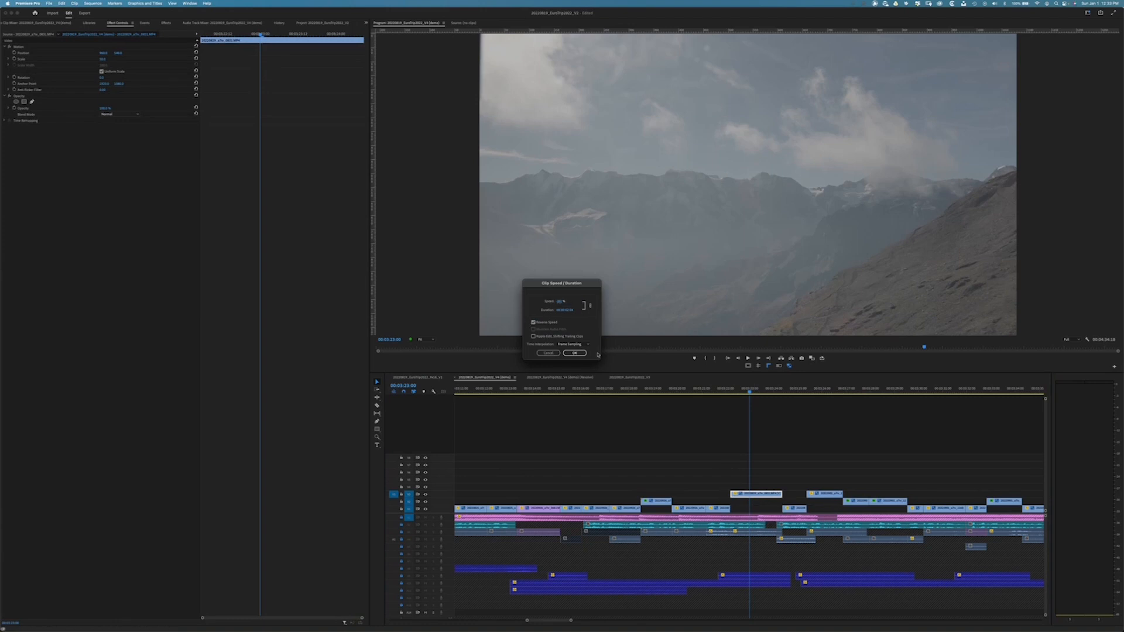
- Open the Clip Speed/Duration dialog for the cloudy mountain clip
left_click(576, 353)
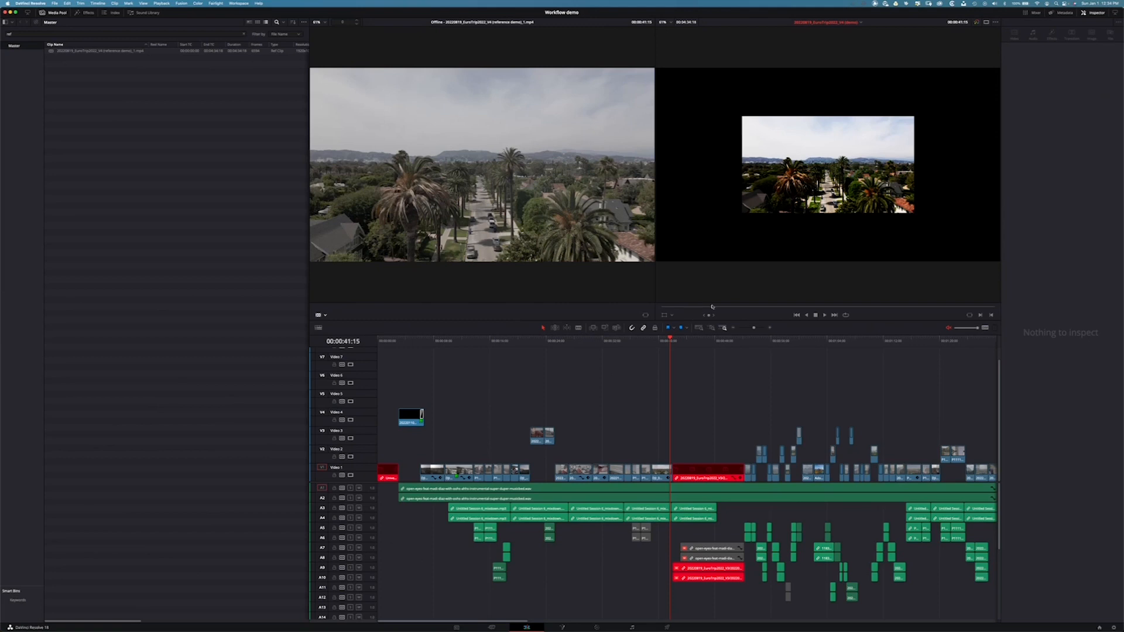
mouse_move(659, 371)
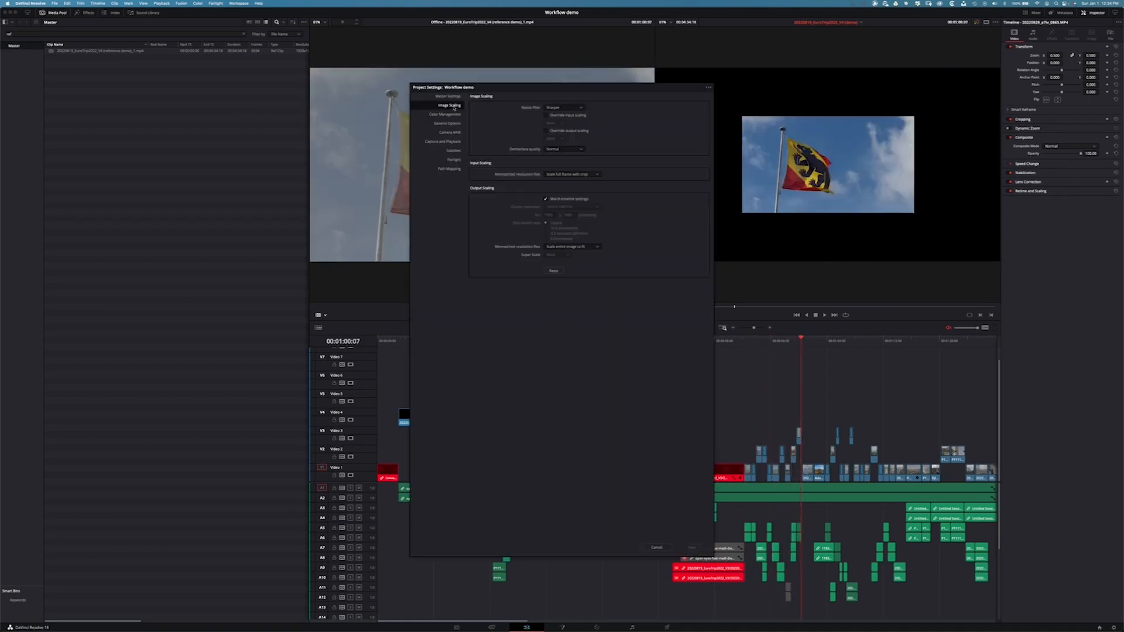
- Set mismatched resolution files to a full-frame scaling option in Image Scaling
left_click(573, 174)
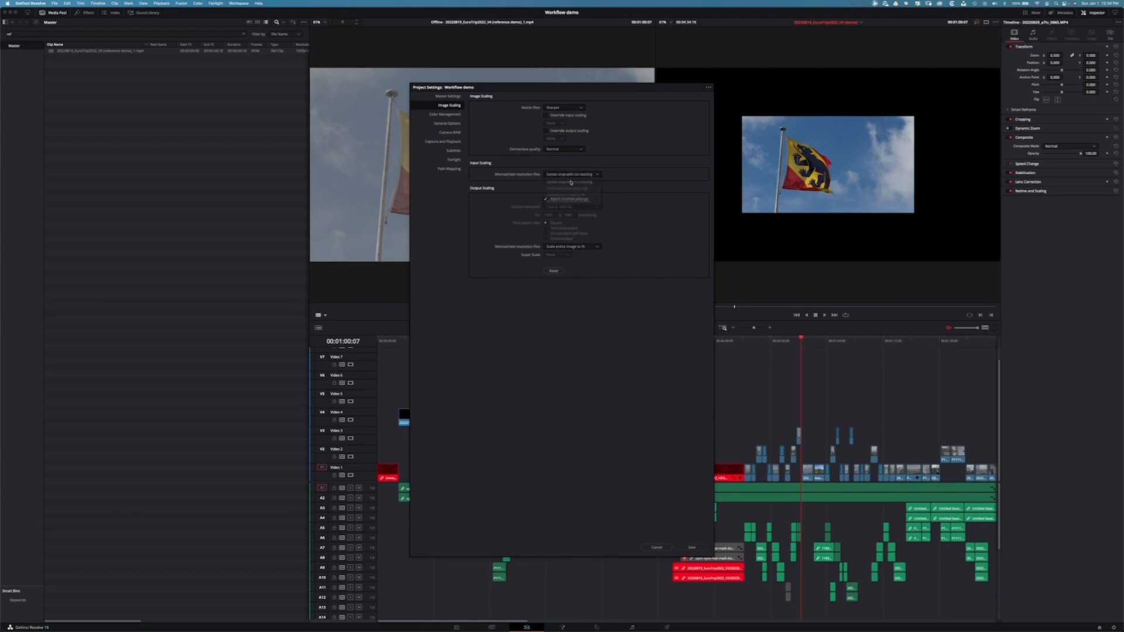
left_click(692, 548)
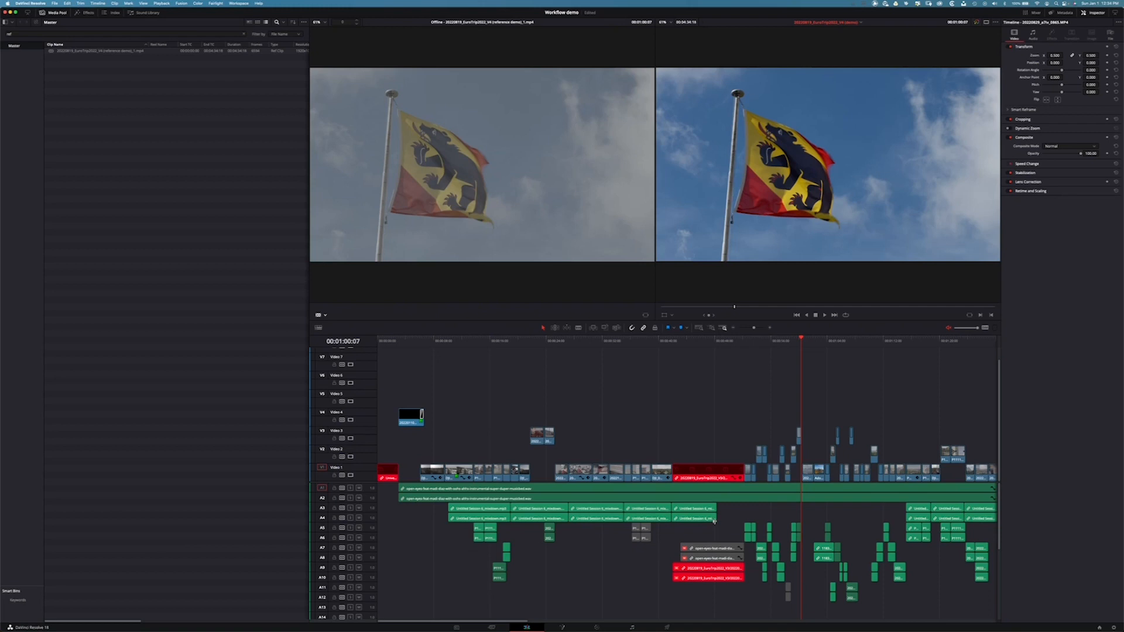
- Move the playhead to the aerial city shot to compare it with the offline reference
left_click(325, 315)
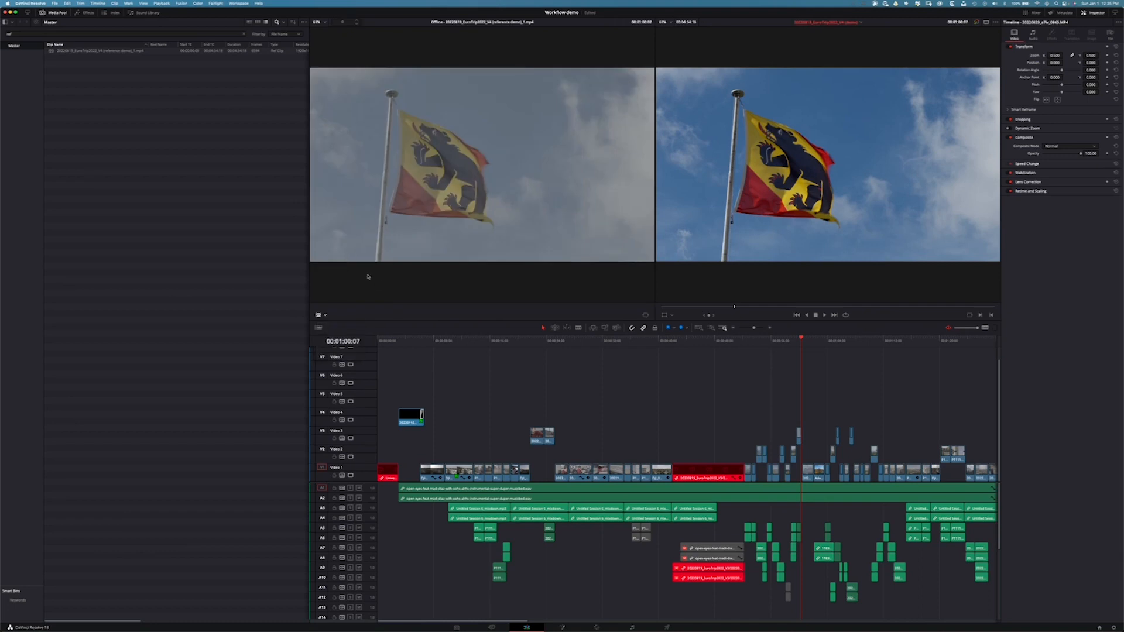
mouse_move(354, 310)
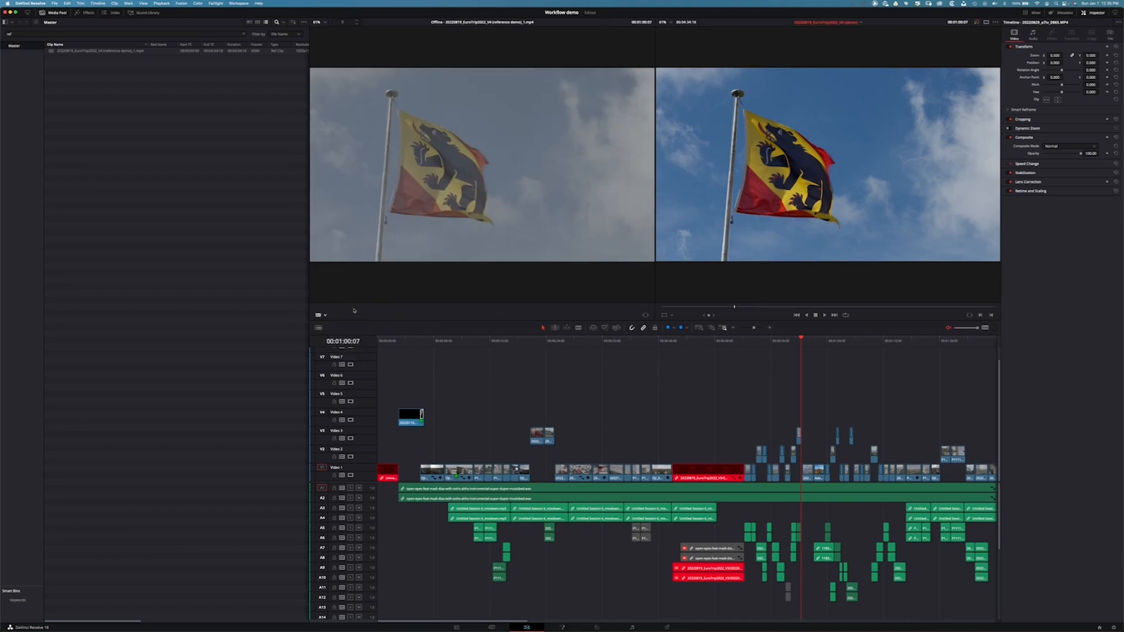
left_click(434, 341)
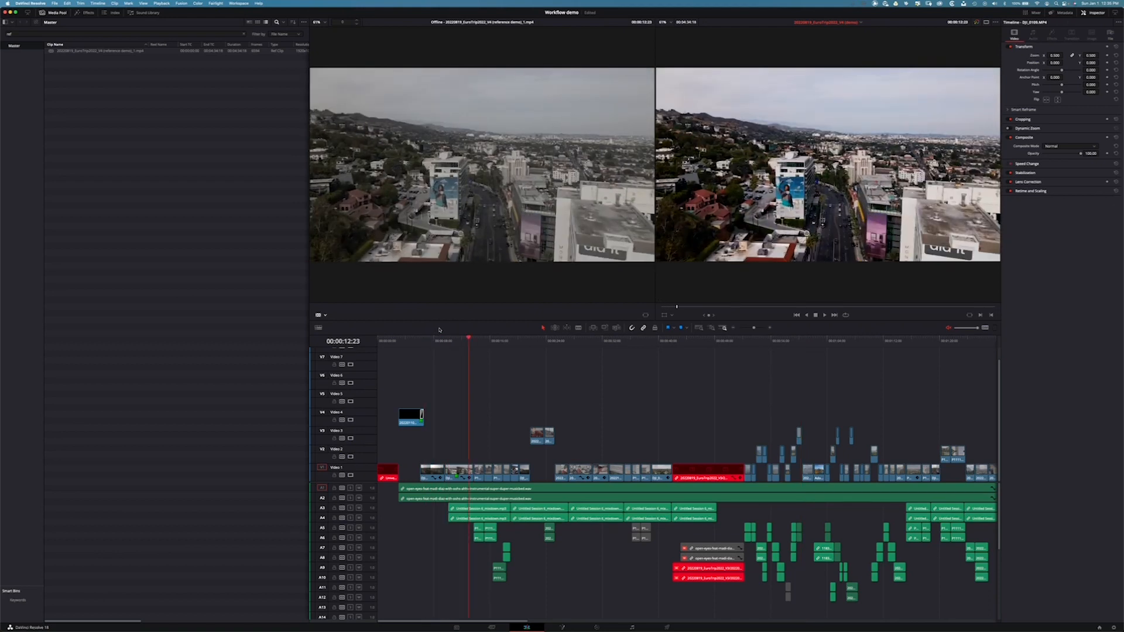
left_click(491, 349)
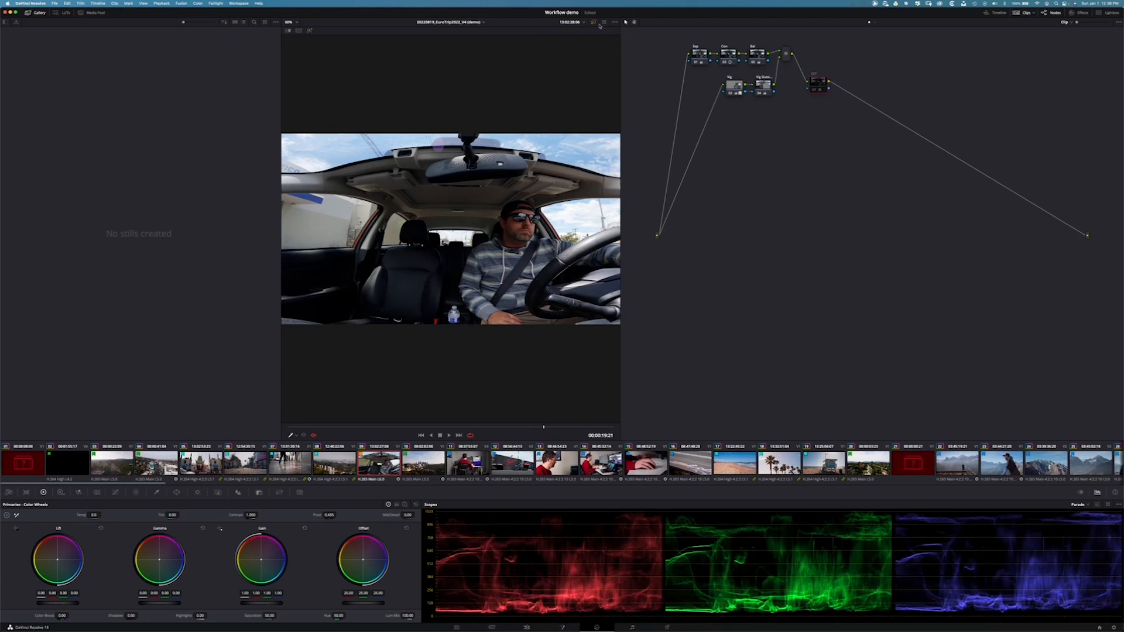
mouse_move(687, 138)
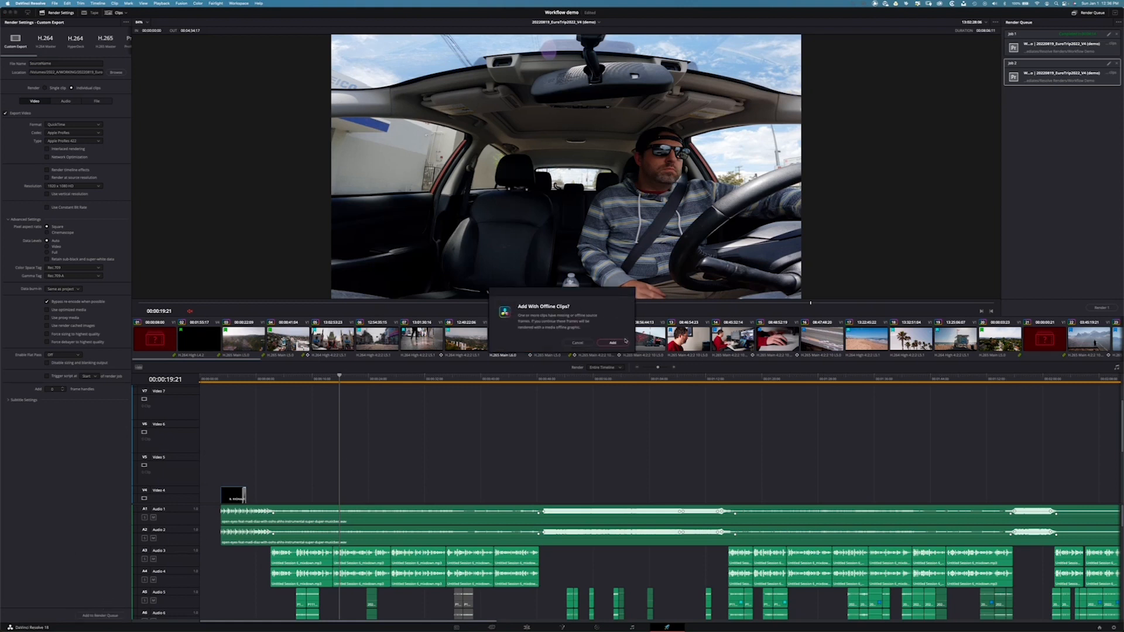
- Queue the render as individual clips into the Workflow Demo folder, despite offline clips
left_click(612, 343)
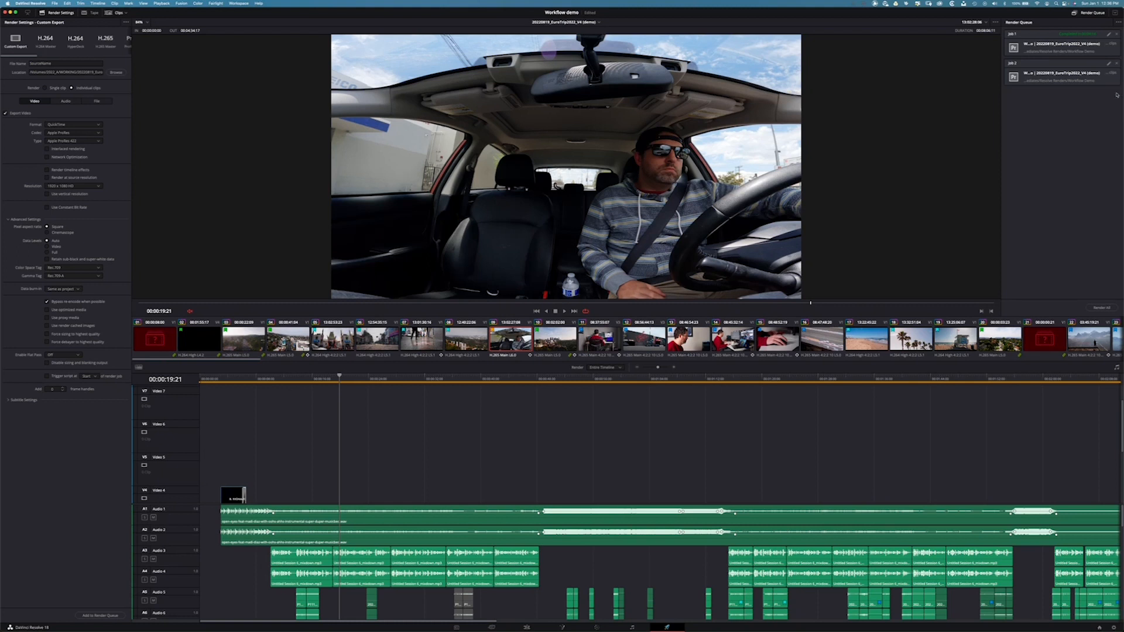
left_click(116, 73)
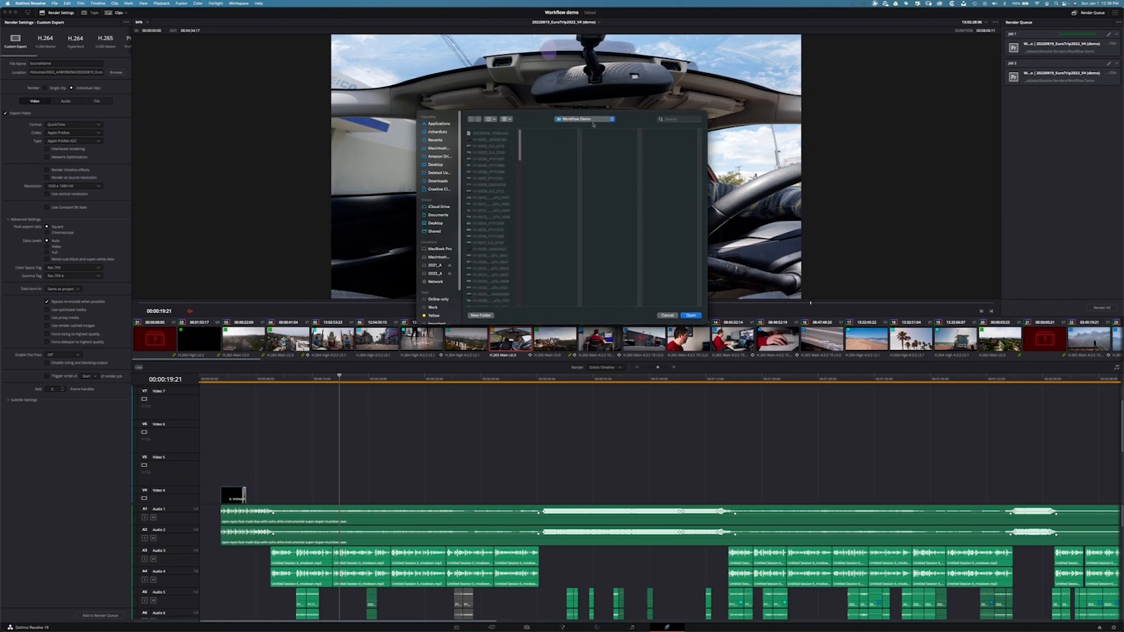
left_click(584, 119)
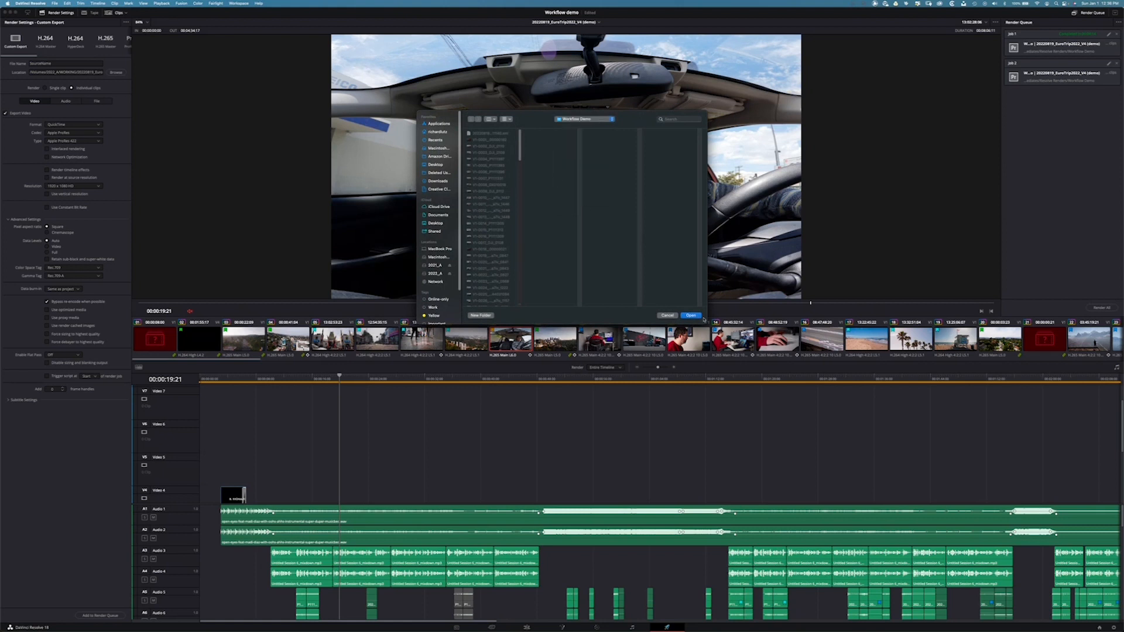
left_click(691, 316)
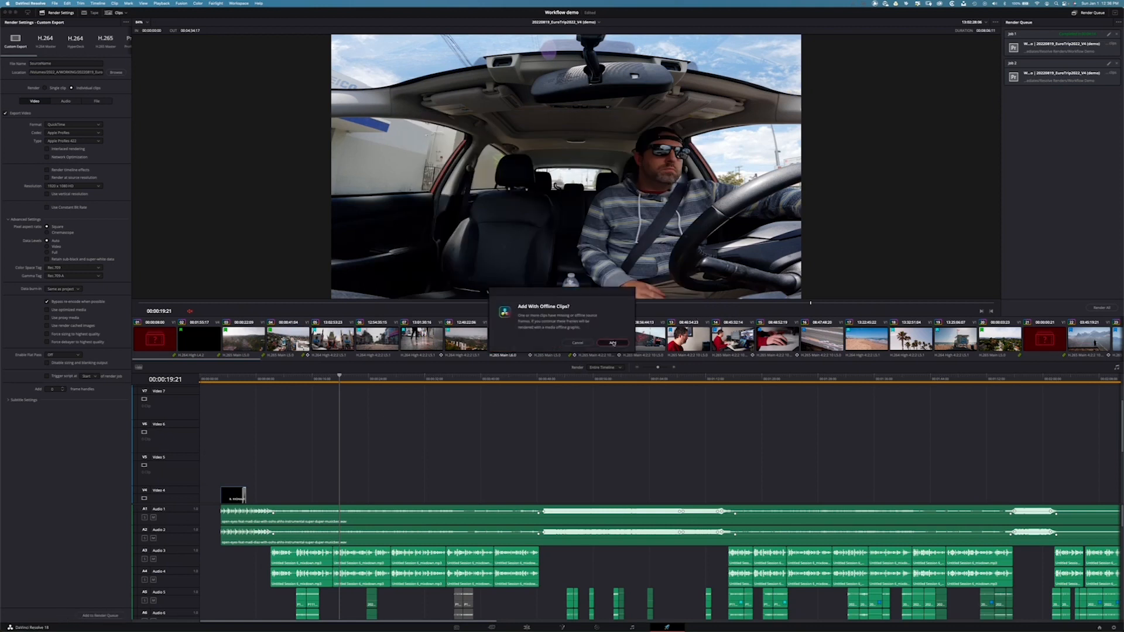
left_click(614, 342)
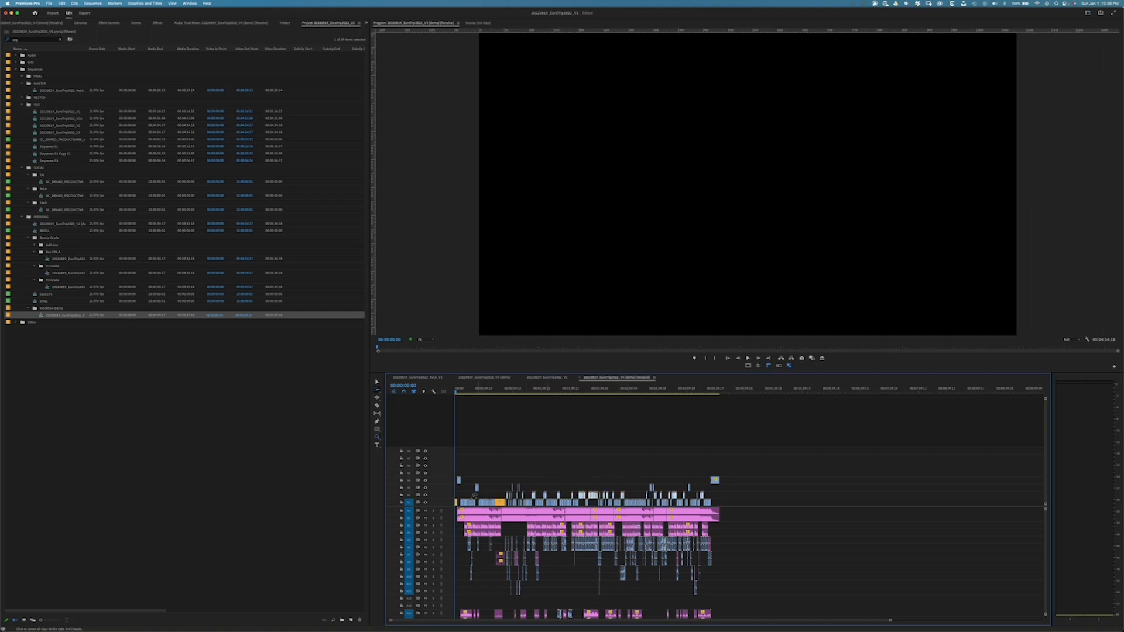
- Open the reimported Resolve sequence in the Premiere timeline
left_click(154, 22)
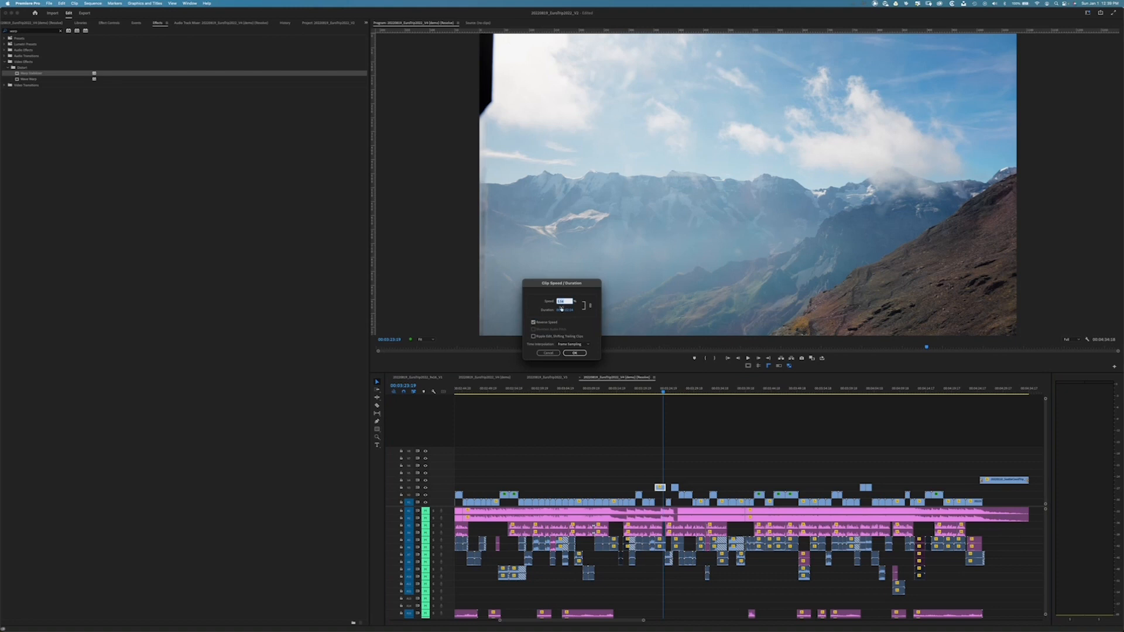
- Confirm the new speed for the cloudy mountain clip in Speed/Duration
left_click(574, 353)
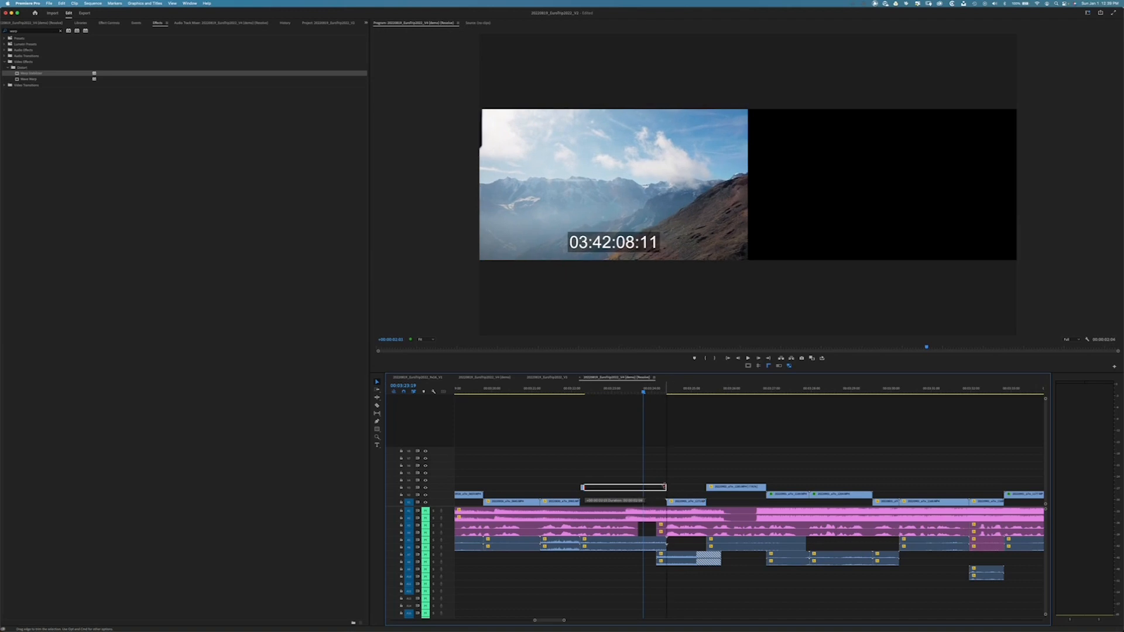
left_click(729, 393)
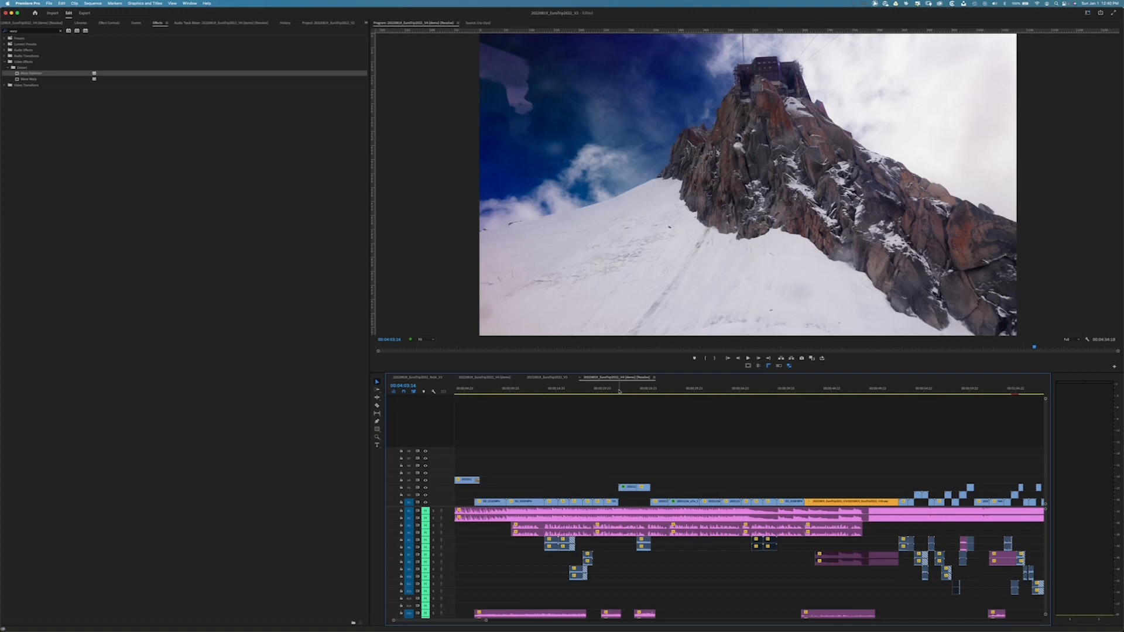
- Select the blurred office clip on the upper track to show its blur settings
left_click(636, 487)
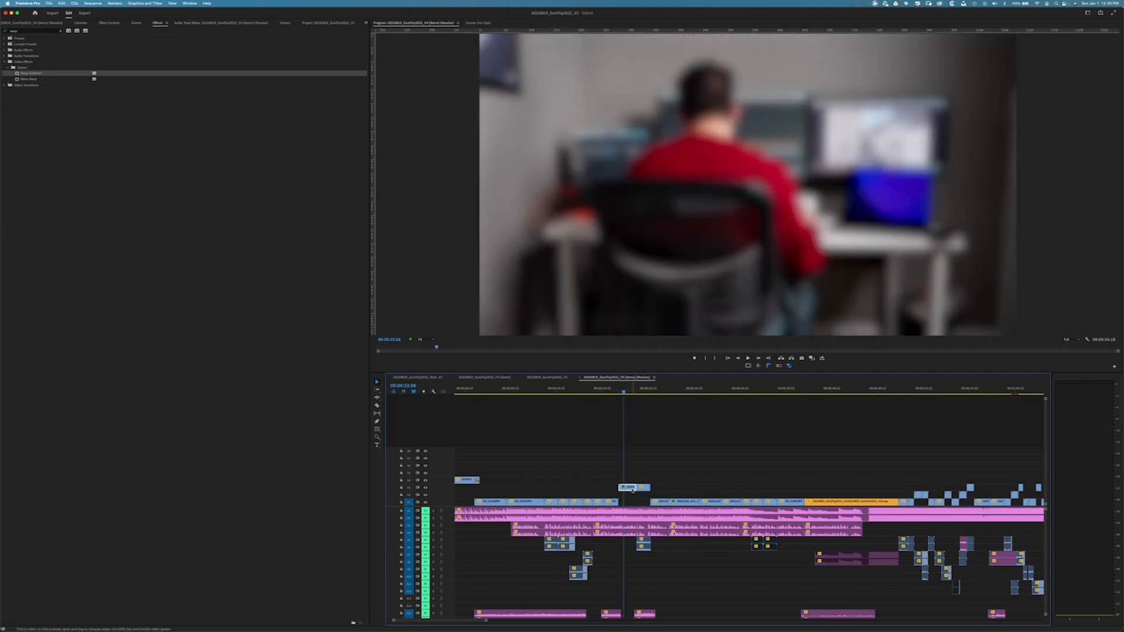
left_click(108, 23)
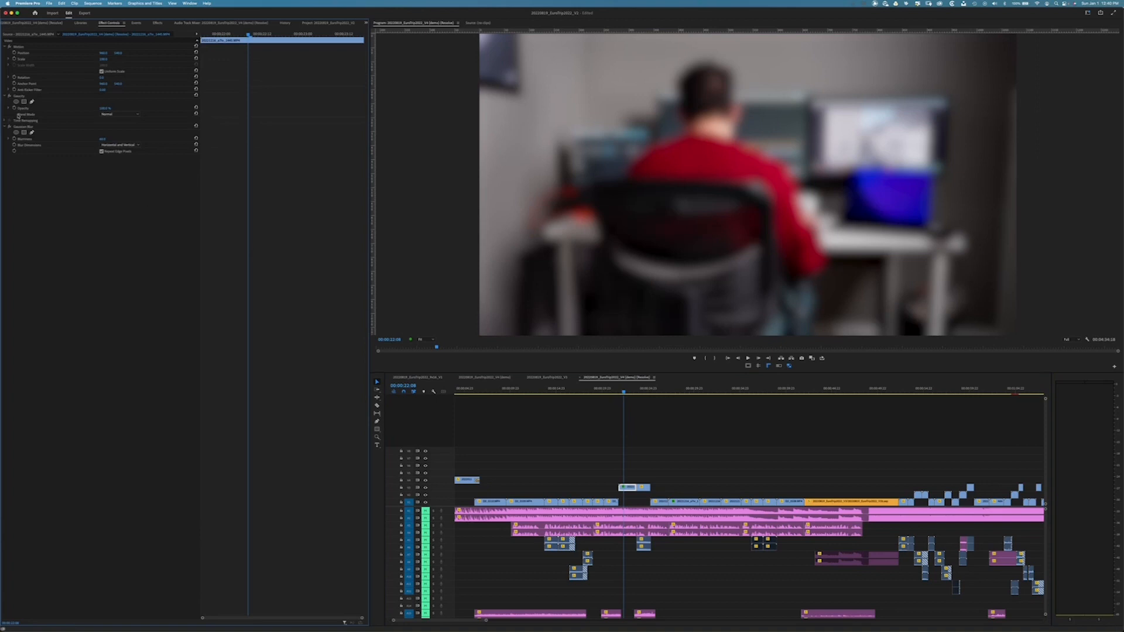